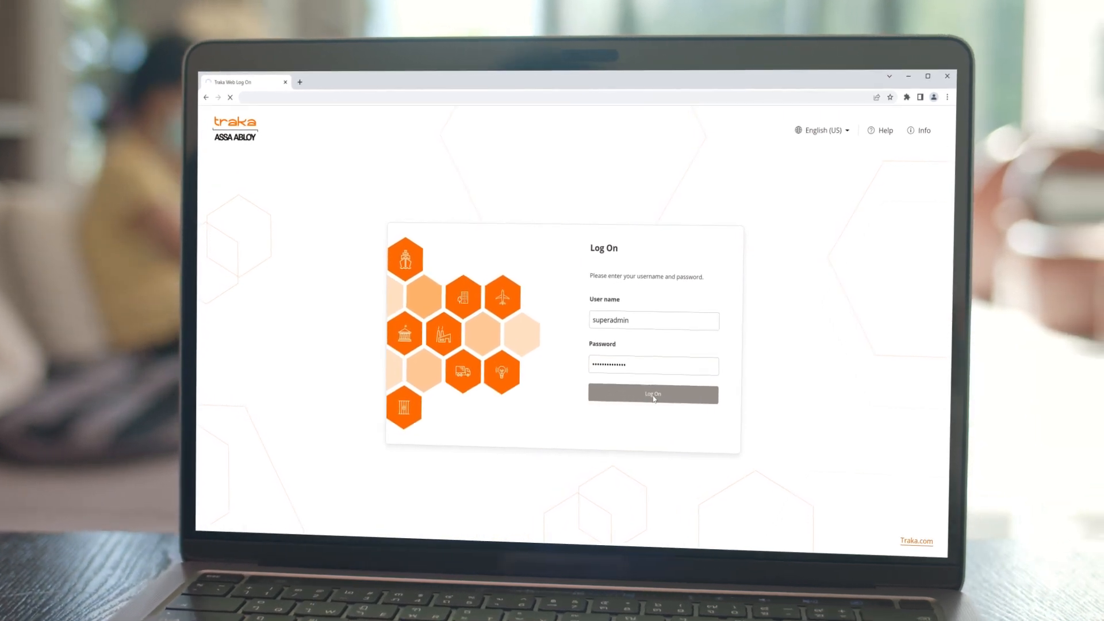
# - Log on as superadmin to reach the System Viewer with South Campus Locker system status
pyautogui.click(652, 393)
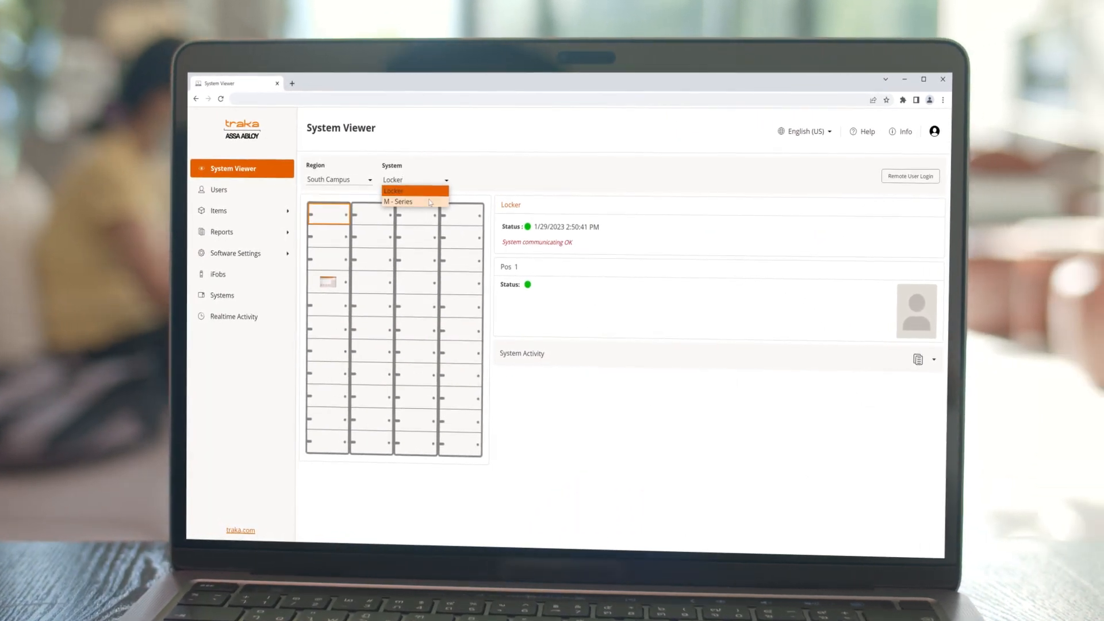